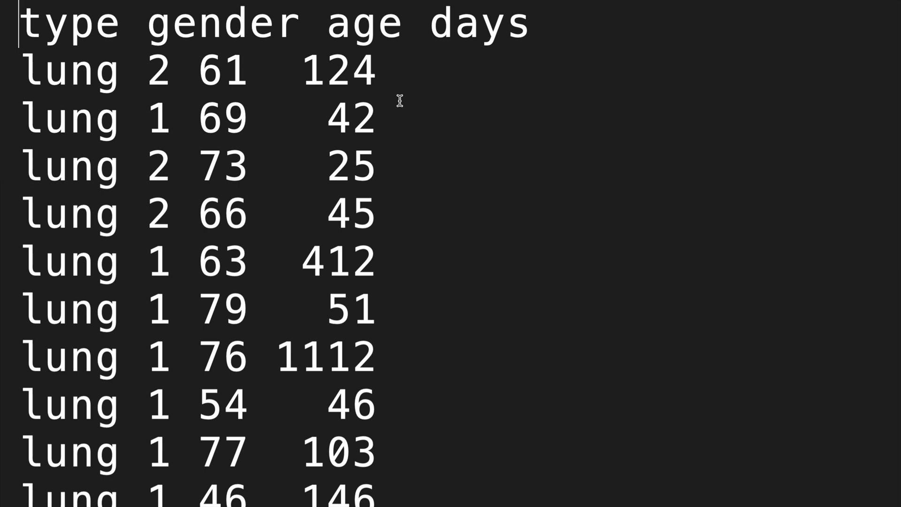
- Import pandas, statsmodels' interaction_plot, pyplot and set %matplotlib notebook, then run the cell
scroll("down", 3)
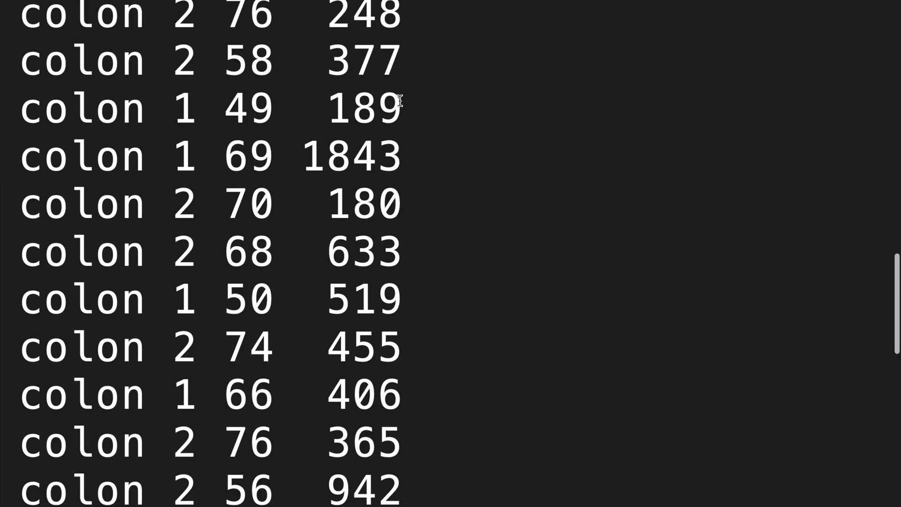
scroll("down", 3)
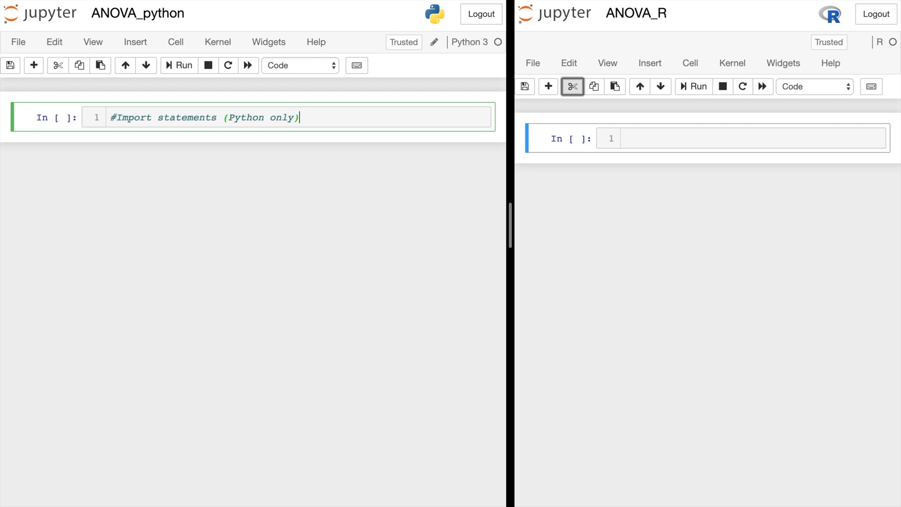
type("import pandas as pd")
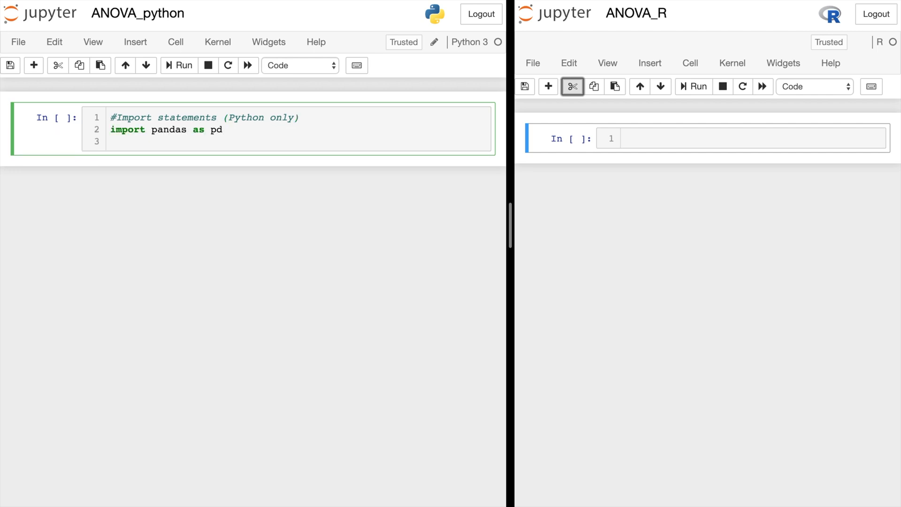
type("from sta")
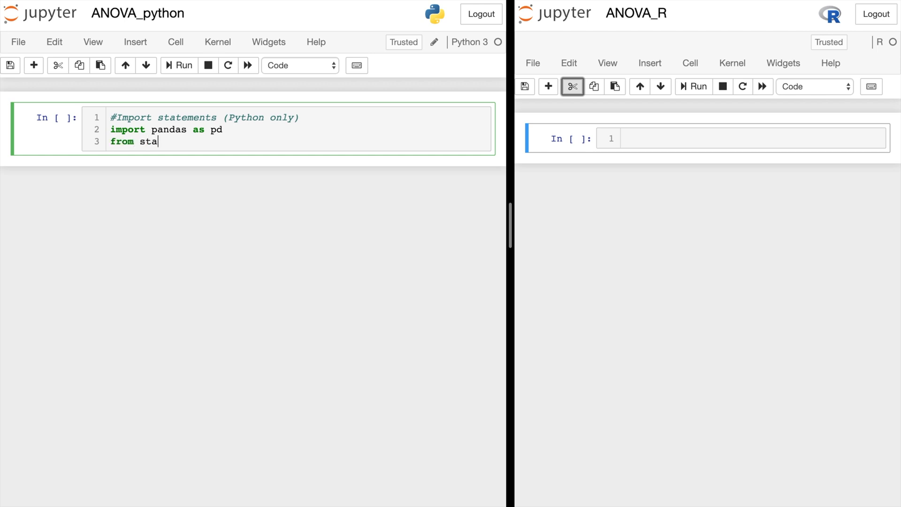
type("tsmodels")
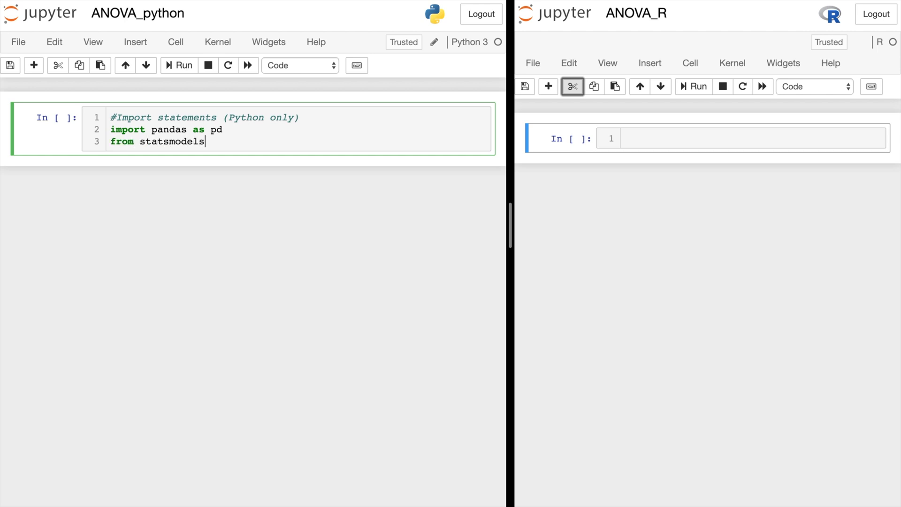
type(".graphics.fa")
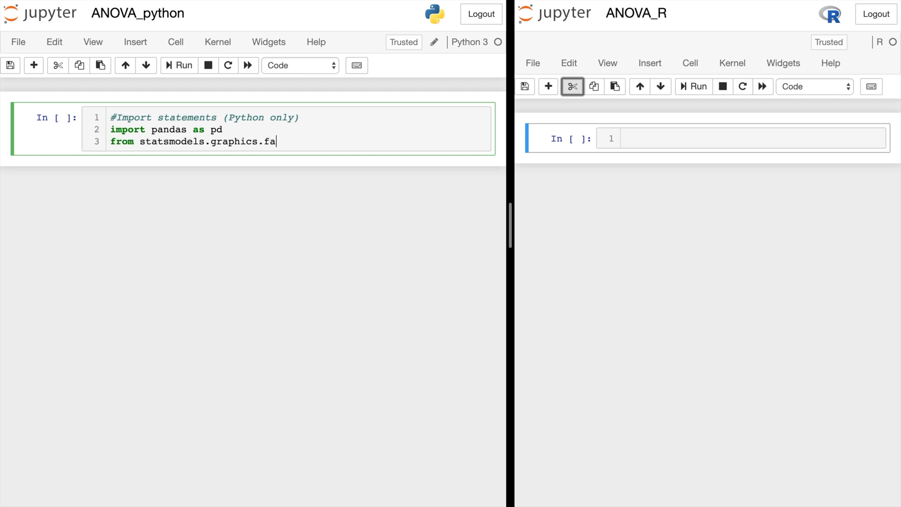
type("ctorplots import interaction")
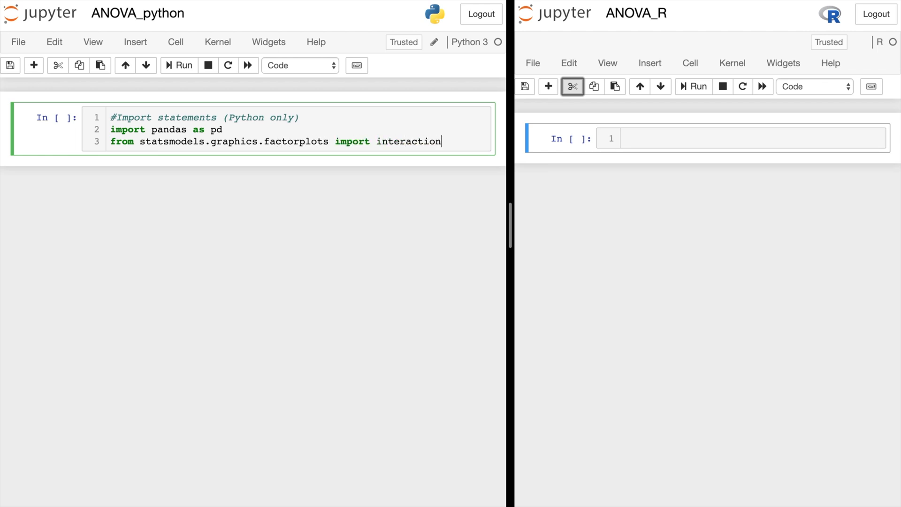
type("_plot")
type("from matplotlib import pyplot as p")
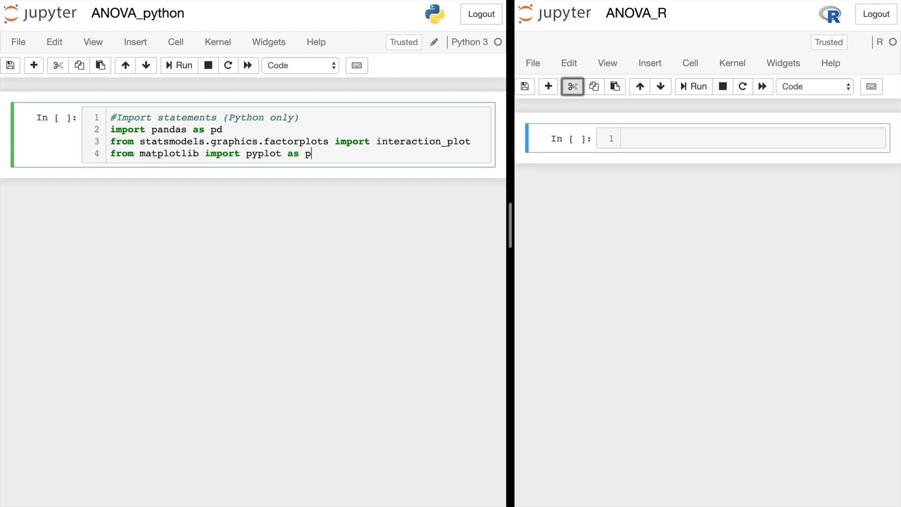
type("lt")
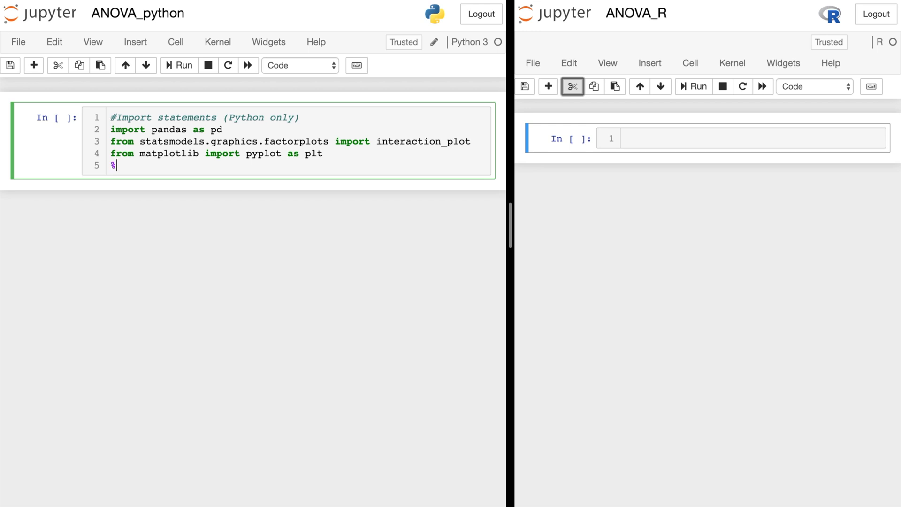
type("matplotlib notebo")
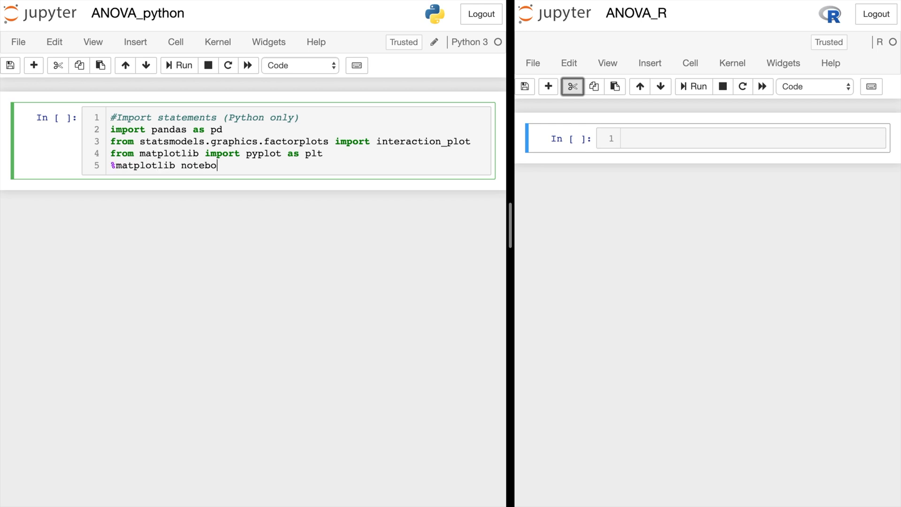
key("shift+enter")
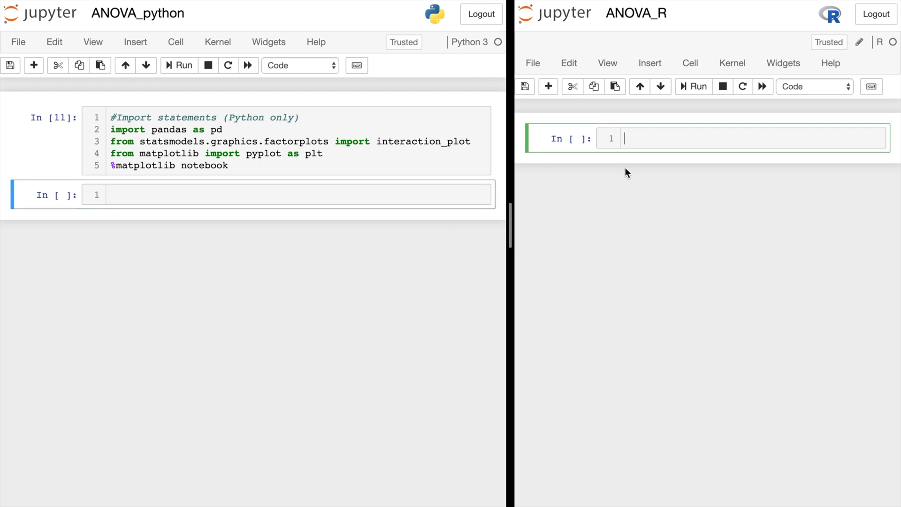
- Read cancer2.txt into data with read.table and header=TRUE under a '#Read in the data' comment
type("#Read in the da")
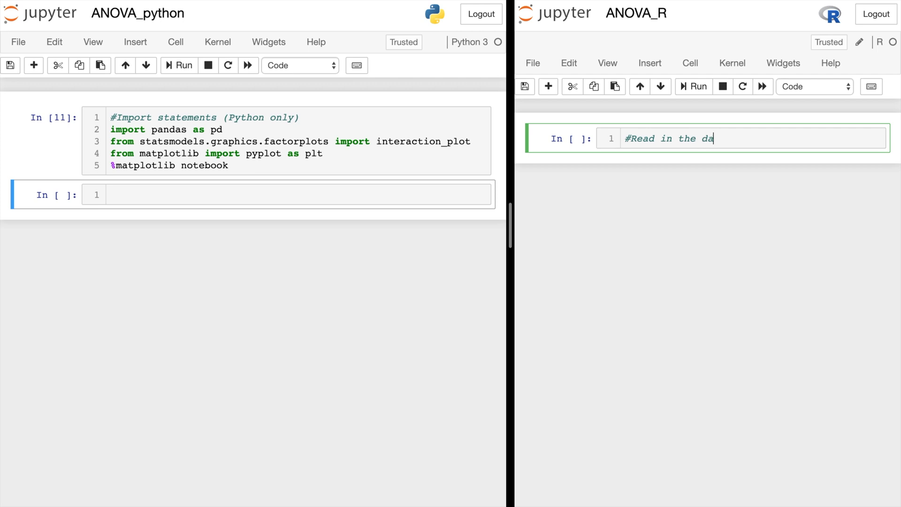
type("ta")
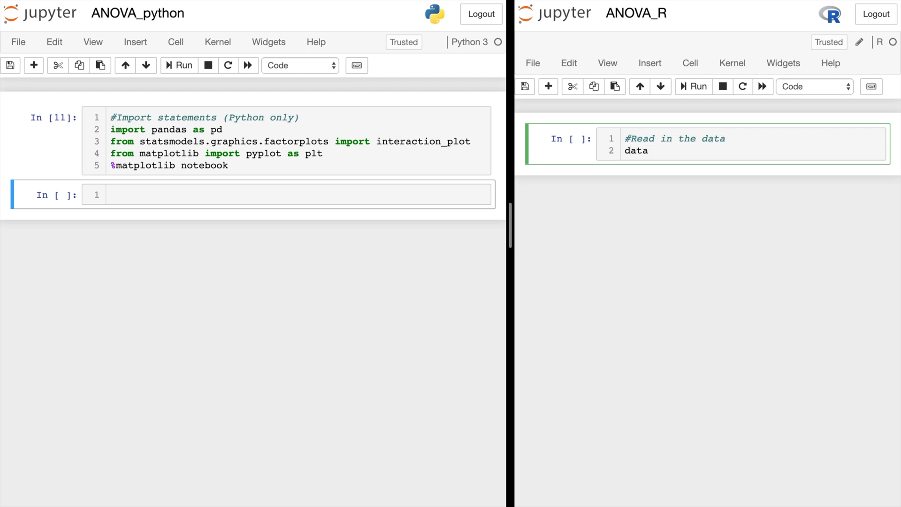
type("<- read.table")
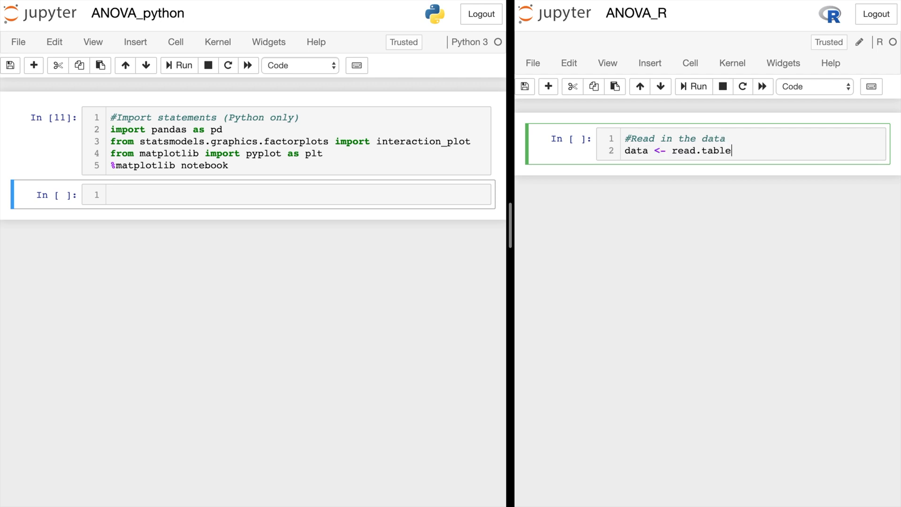
type("('cancer2')")
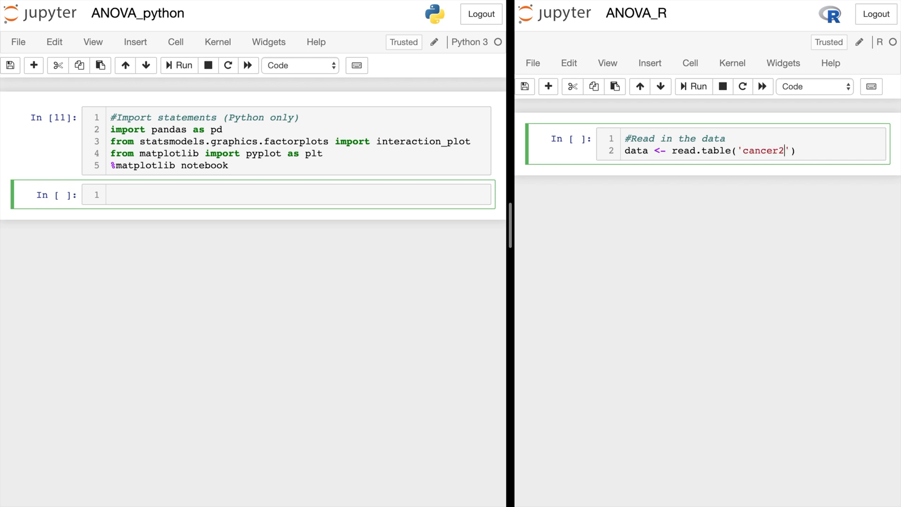
type(".txt',")
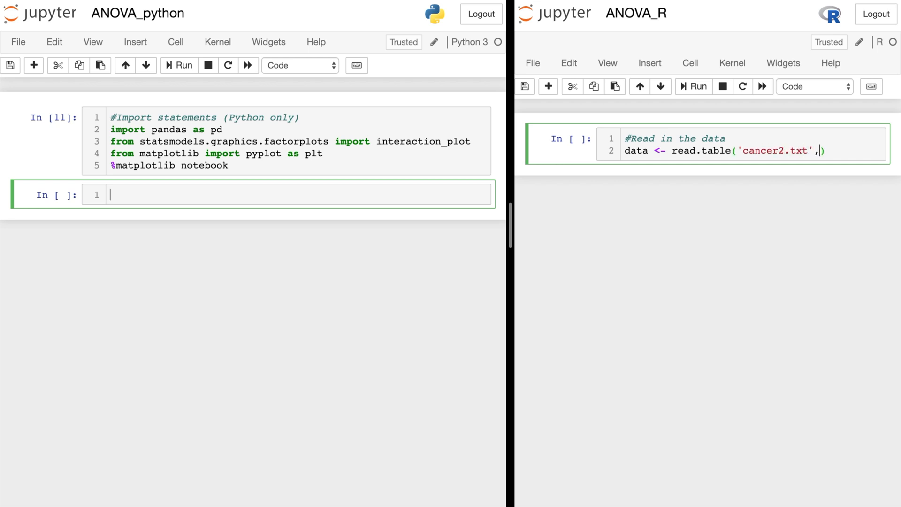
type("header=TRUE")
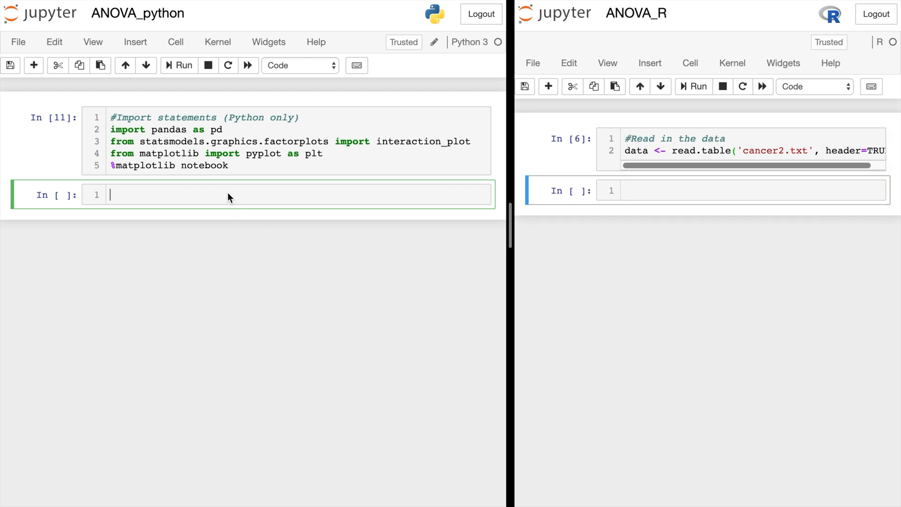
- Read cancer2.txt into data with pd.read_csv using sep=r"\s+" under a '#Read in the data' comment
type("#Read in t")
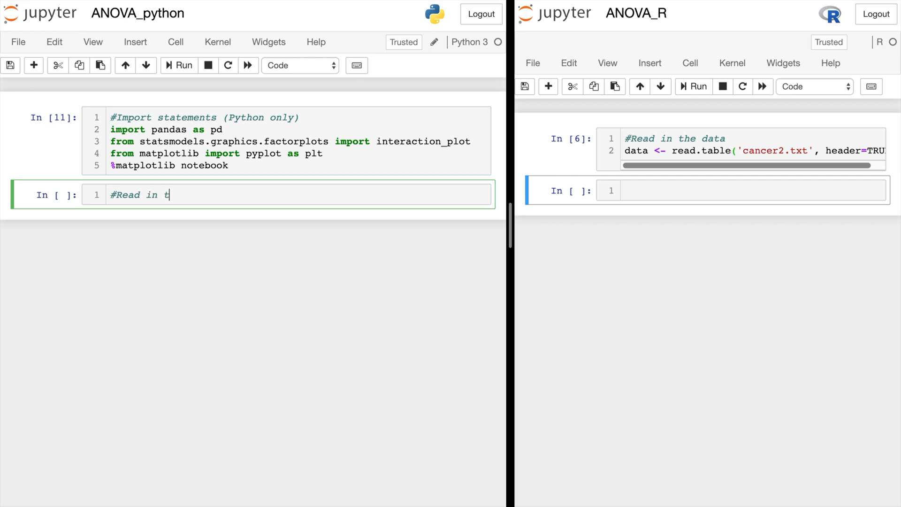
type("he data")
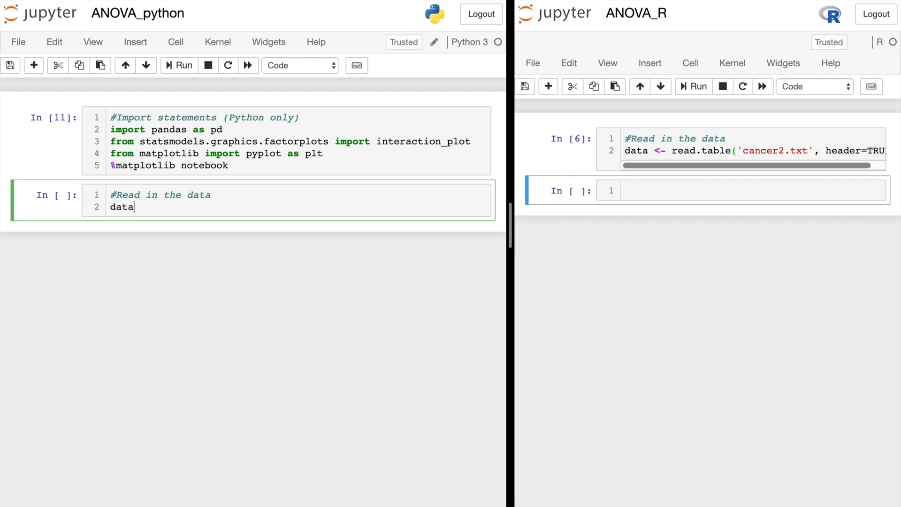
type("= pd.read_csv(\"cancer2.txt")
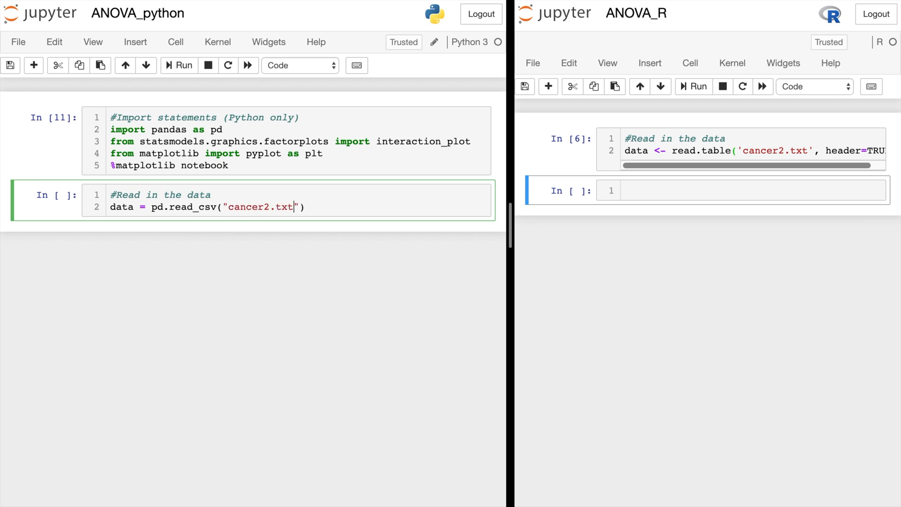
type(",")
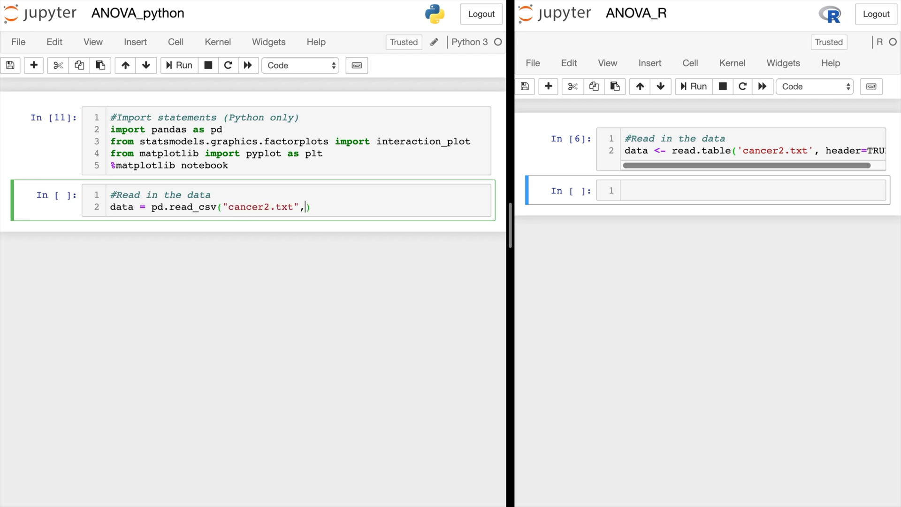
type("sep=")
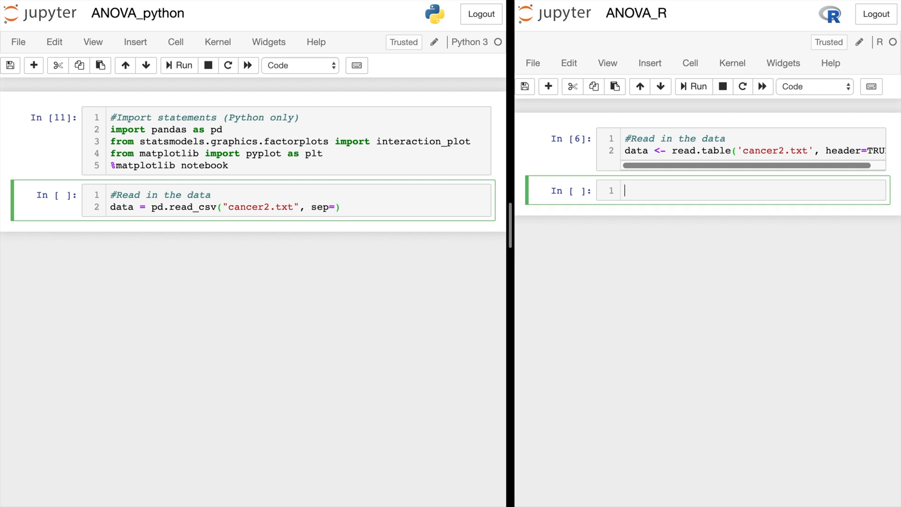
type("r\"\\s+")
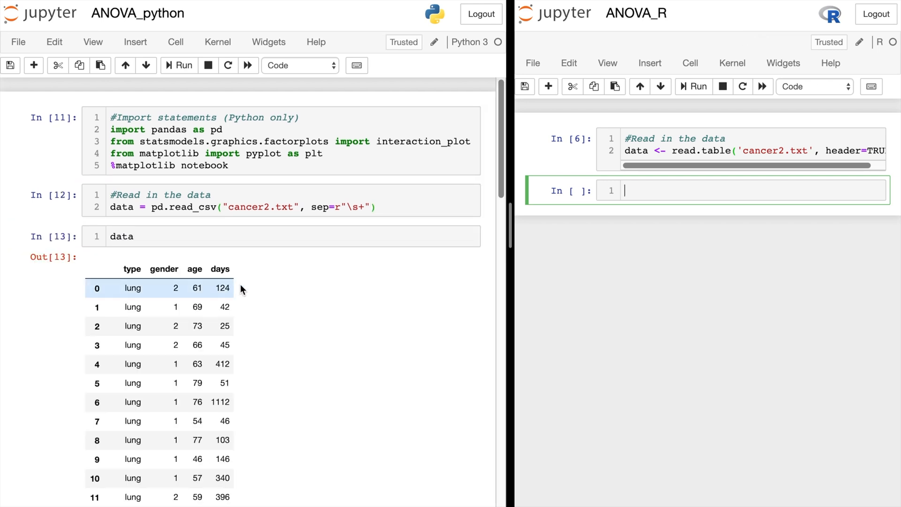
- Cut the data-preview cells from both the Python and R notebooks
type("data")
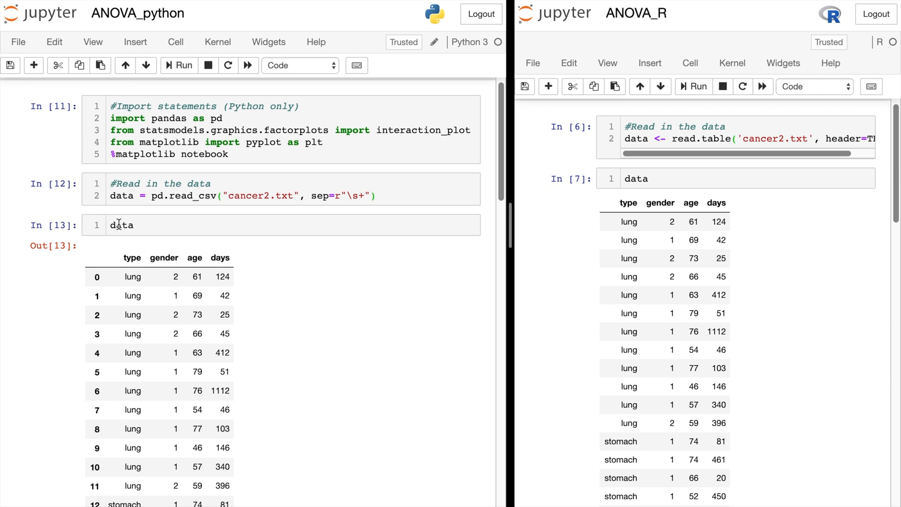
left_click(57, 65)
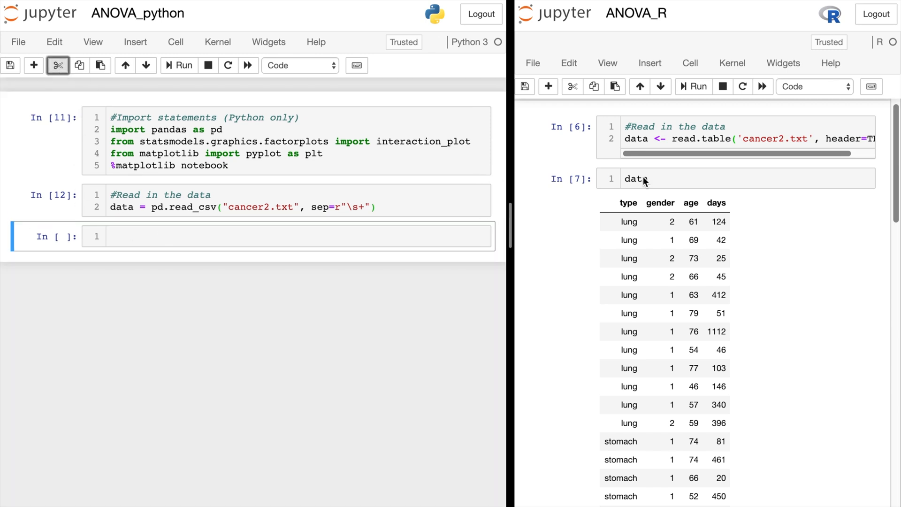
left_click(571, 86)
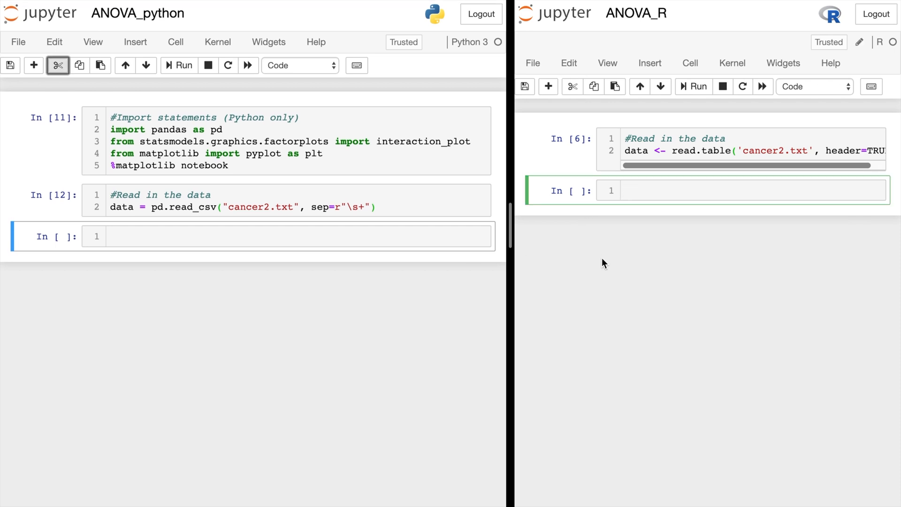
- Convert data$gender to a factor with factor() under a '#Make a factor' comment
type("#Make a factor")
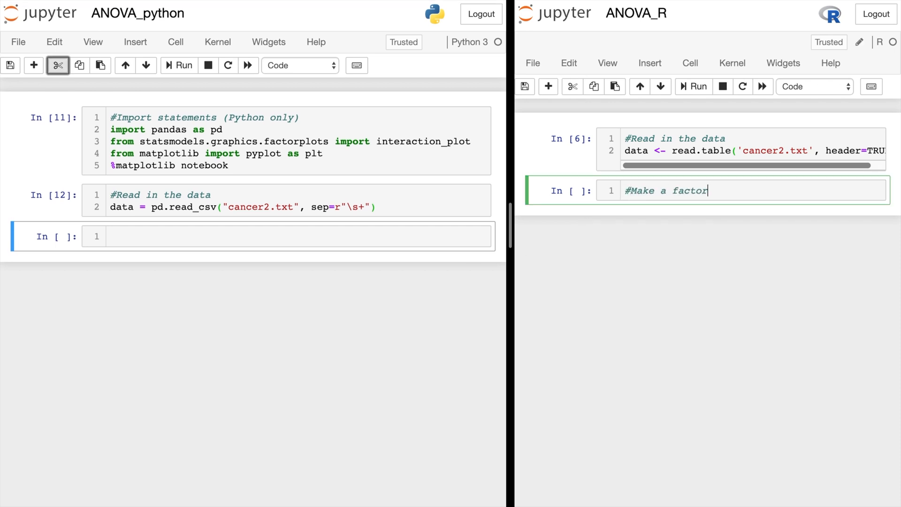
type("dat")
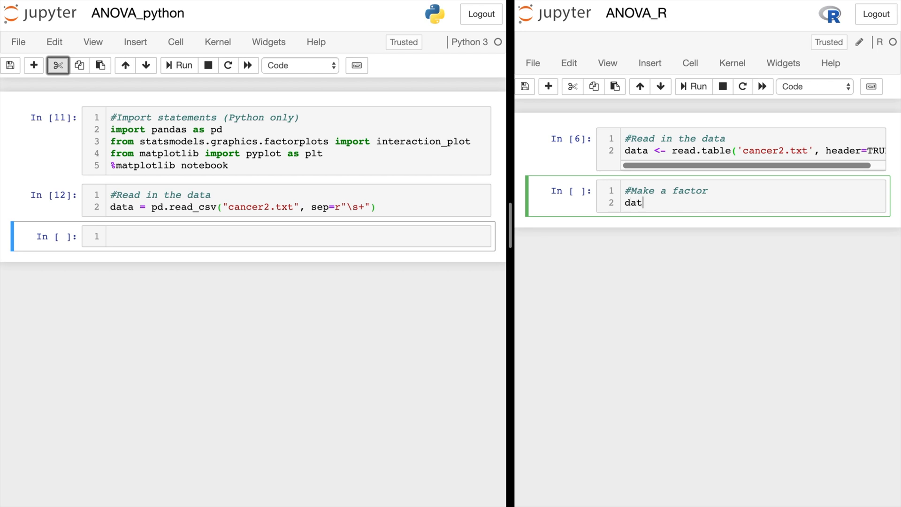
type("$gend")
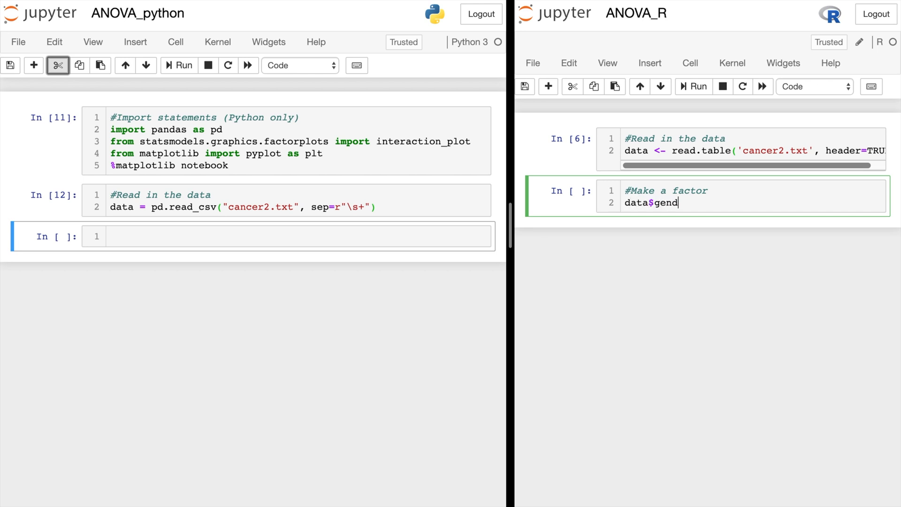
type("er =")
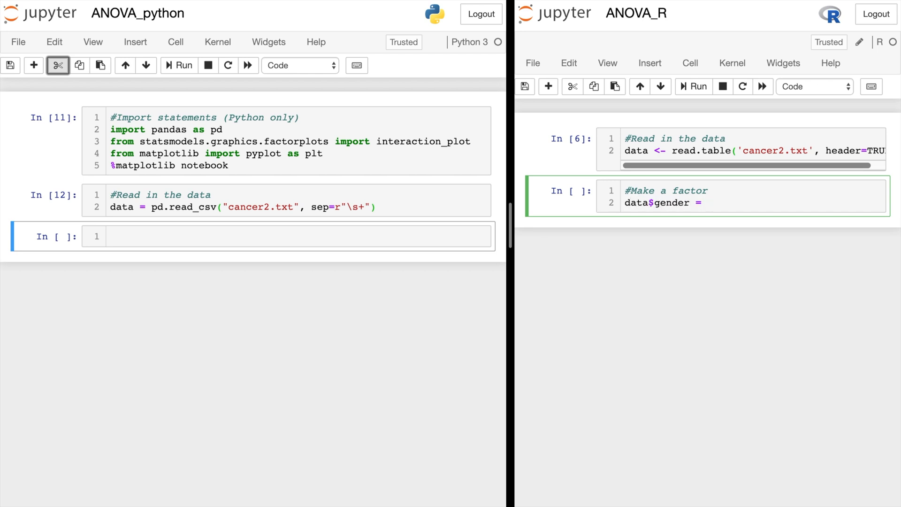
type("factor(data$gender")
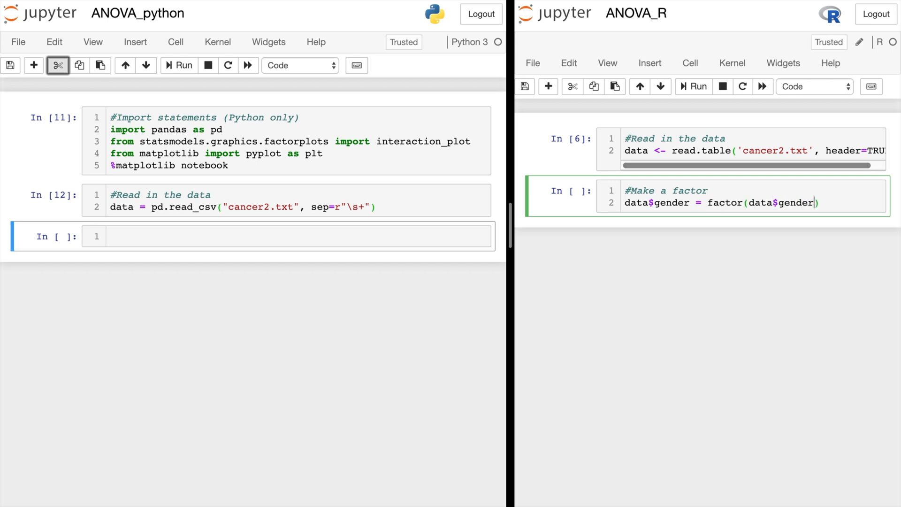
left_click(290, 235)
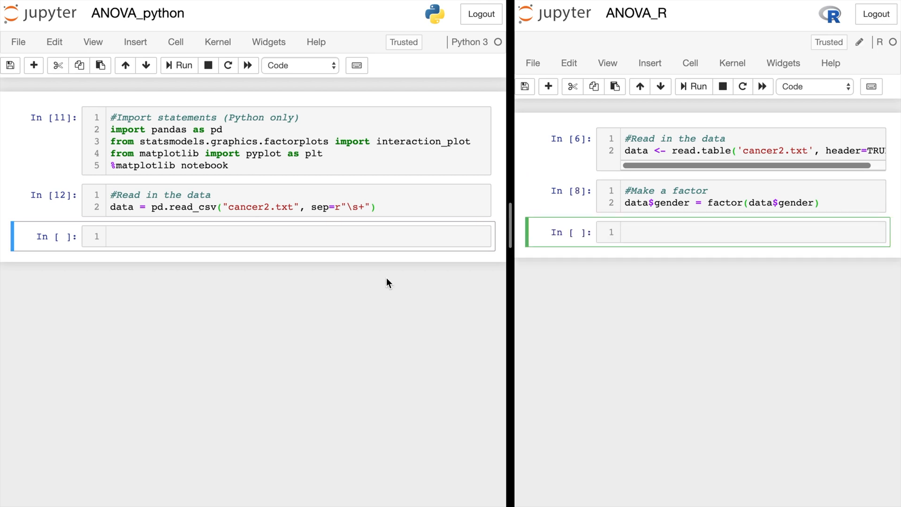
- Convert data['gender'] to strings with astype(str) under a '#Make a factor' comment and run it
type("#Ma")
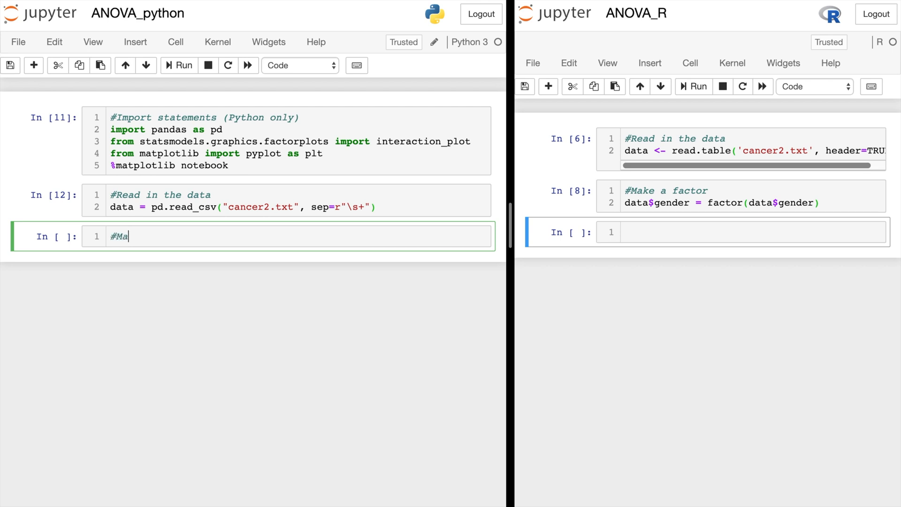
type("ke a factor")
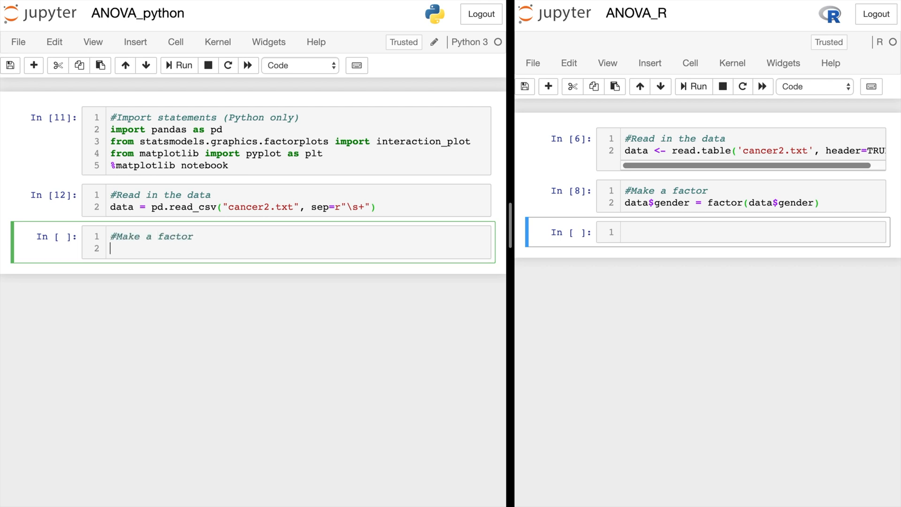
type("data['']")
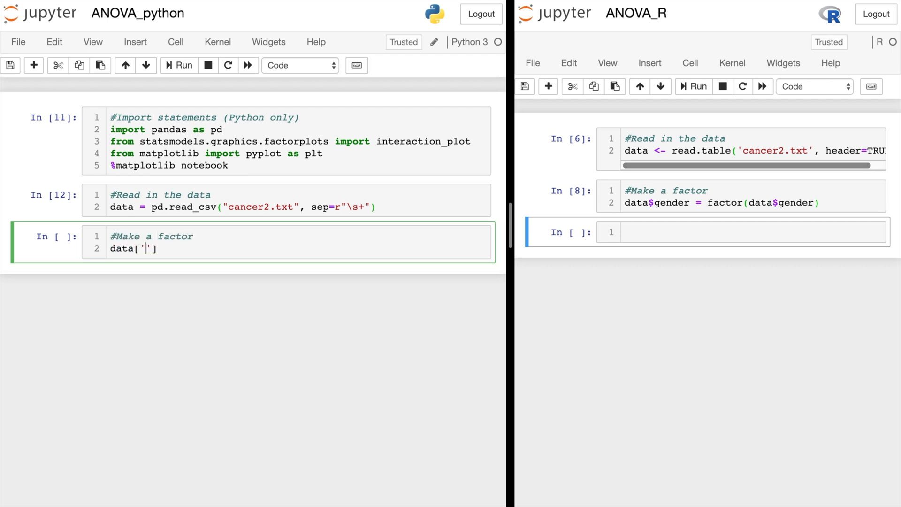
type("gender")
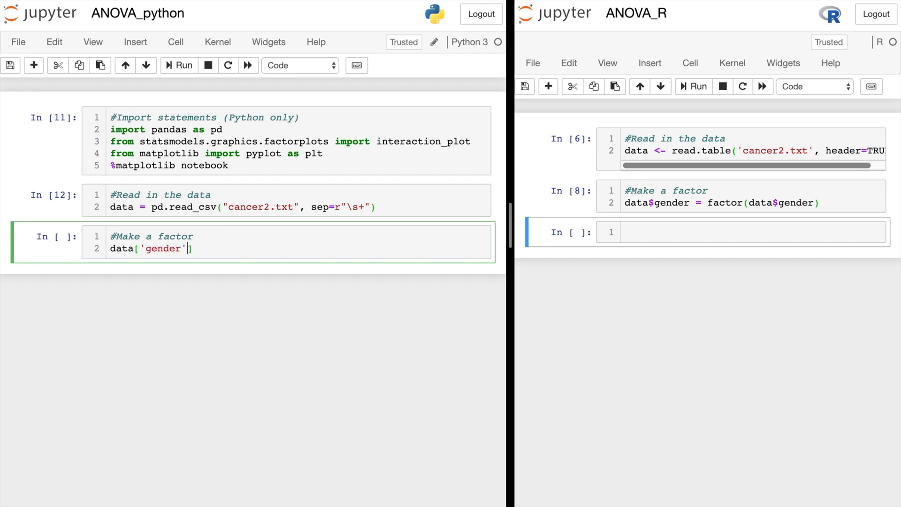
type("= data[")
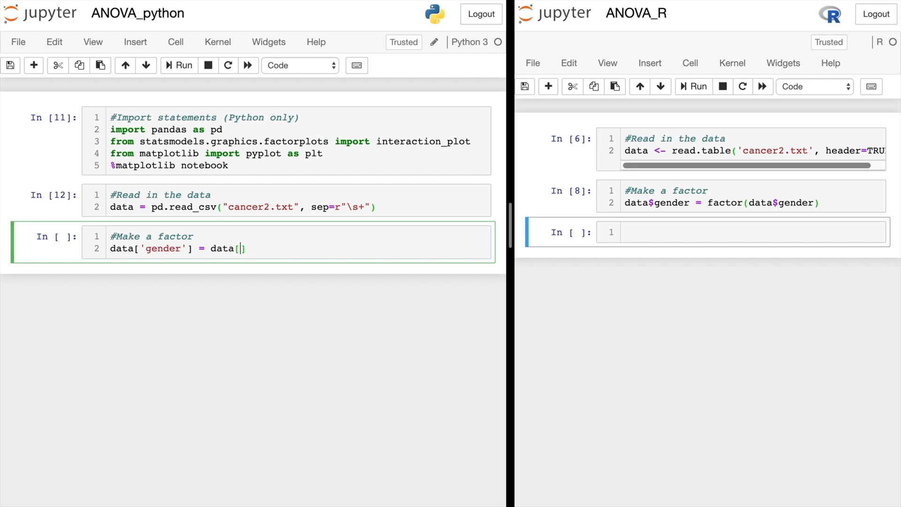
type("'gender'].")
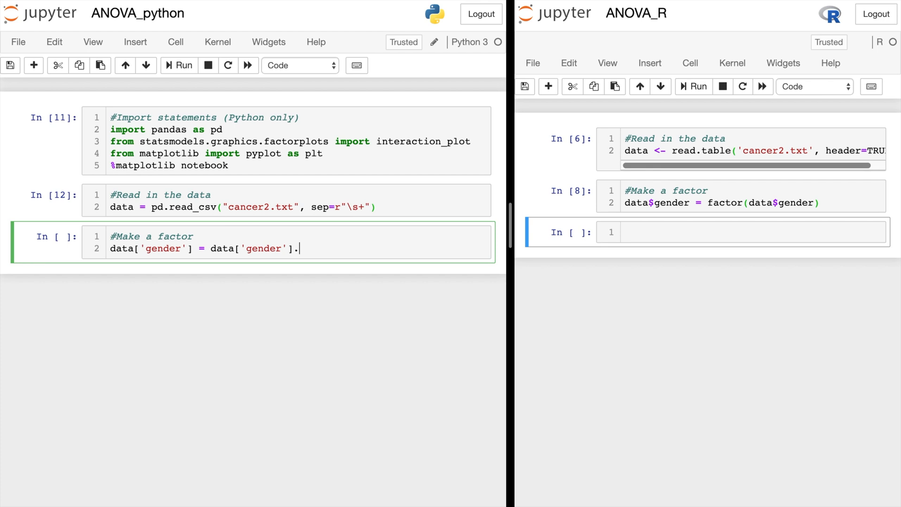
type("astype(str)")
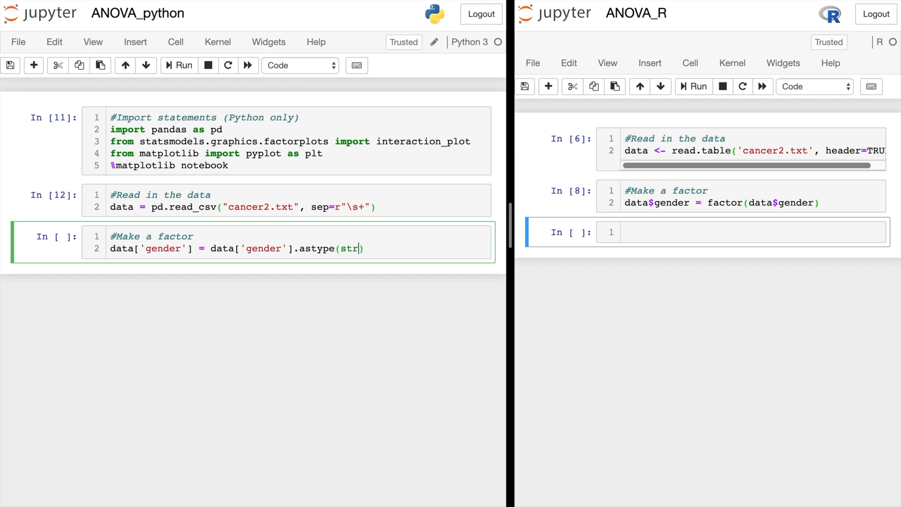
left_click(179, 65)
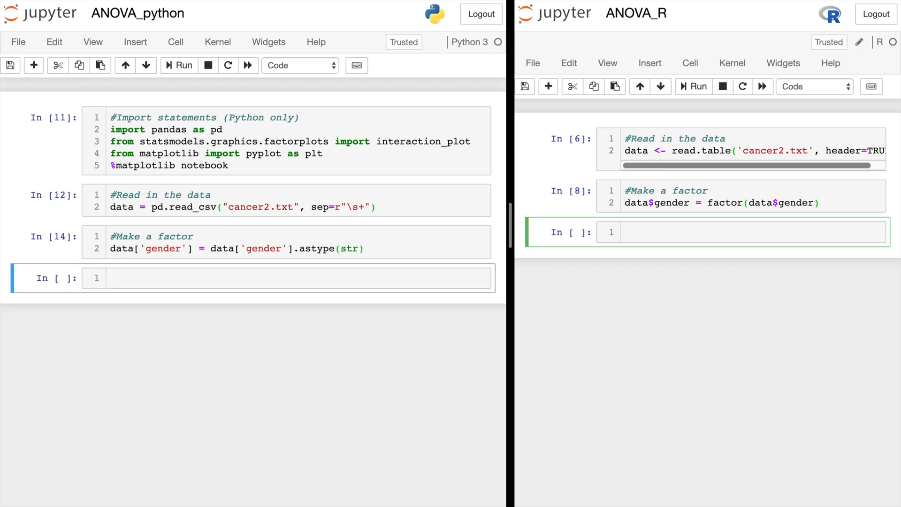
- Run interaction.plot(data$type, data$gender, data$days) to plot mean days by type, split by gender
type("#Create interaction plot")
type("interaction.plot(data$type,data")
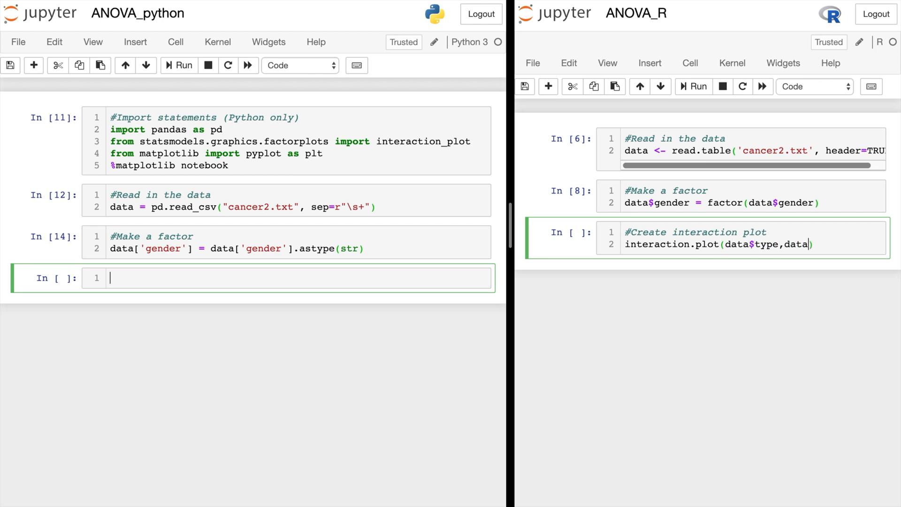
type("$gender,")
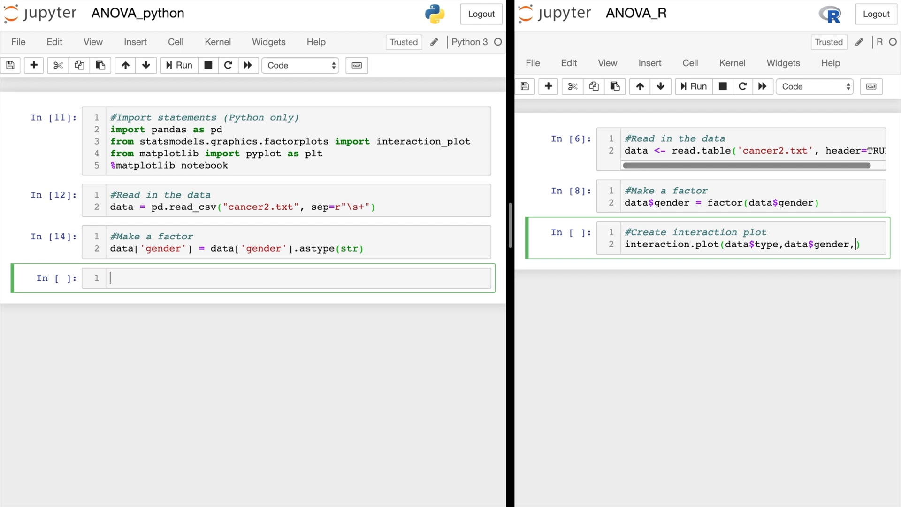
type("data$days")
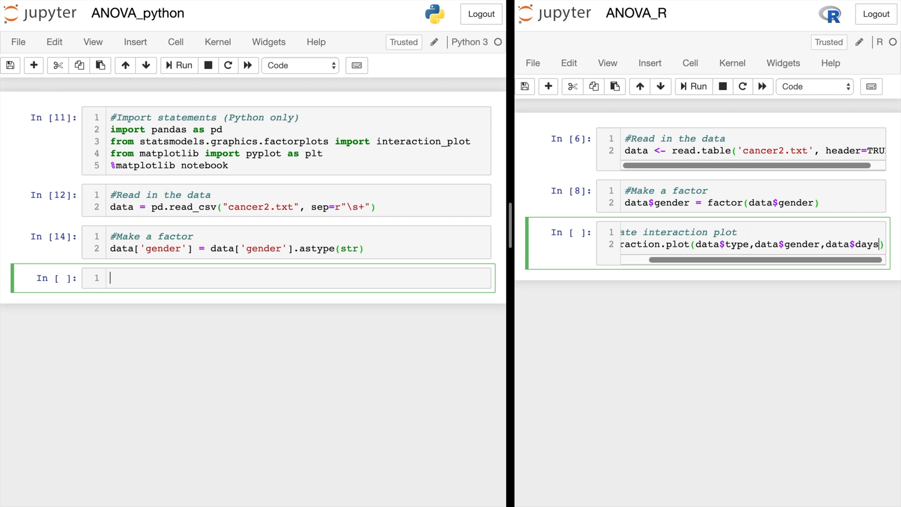
left_click(692, 86)
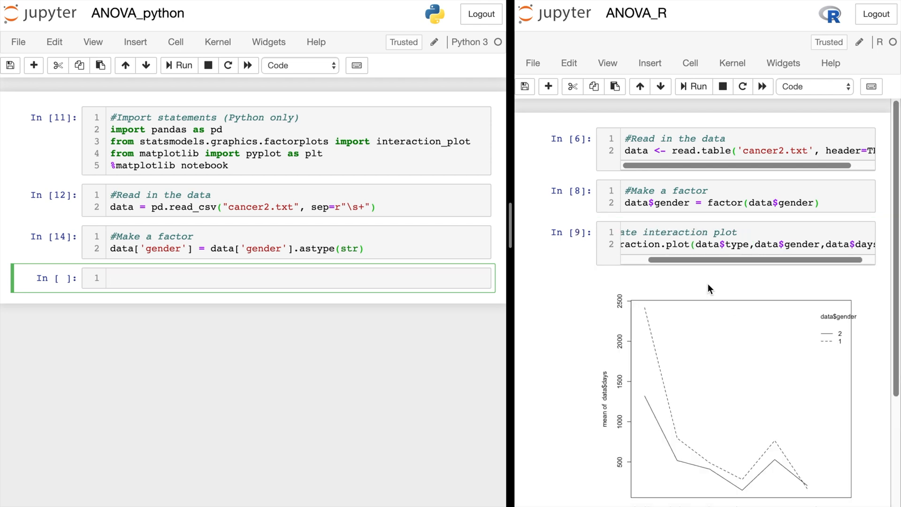
scroll("down", 3)
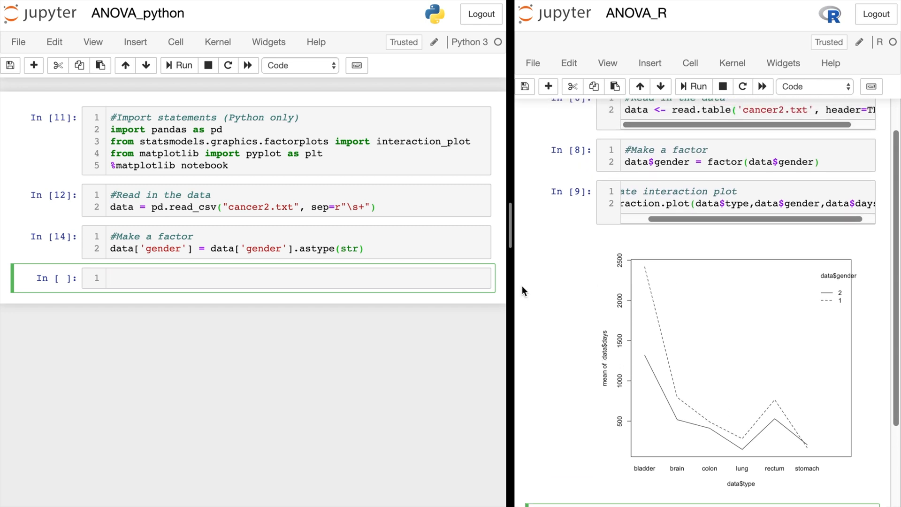
- Run interaction_plot(data['type'], data['gender'], data['days']) with plt.show(), then freeze the figure as a static plot
type("#make interaction")
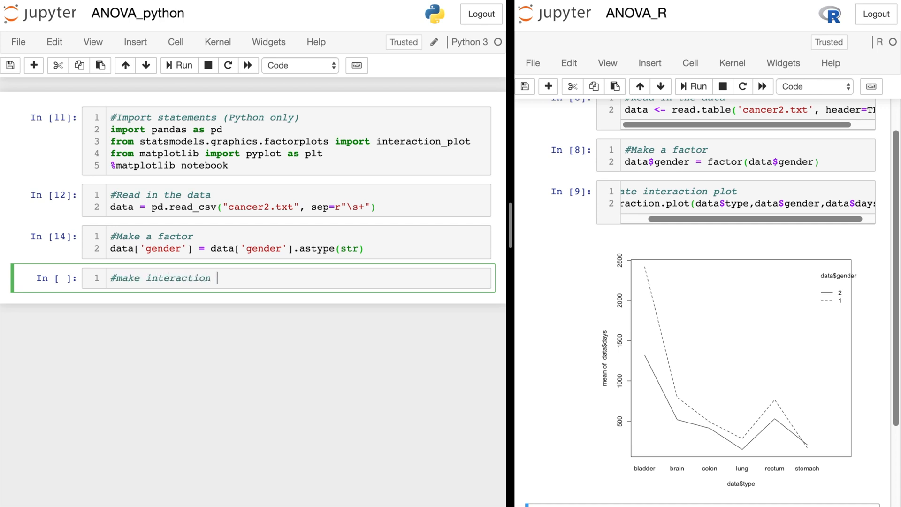
type("plot")
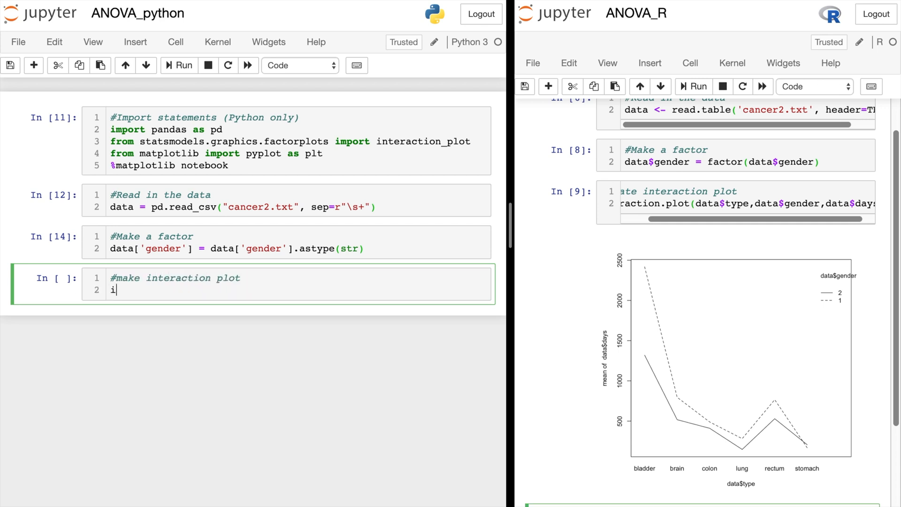
type("nteraction_plot(")
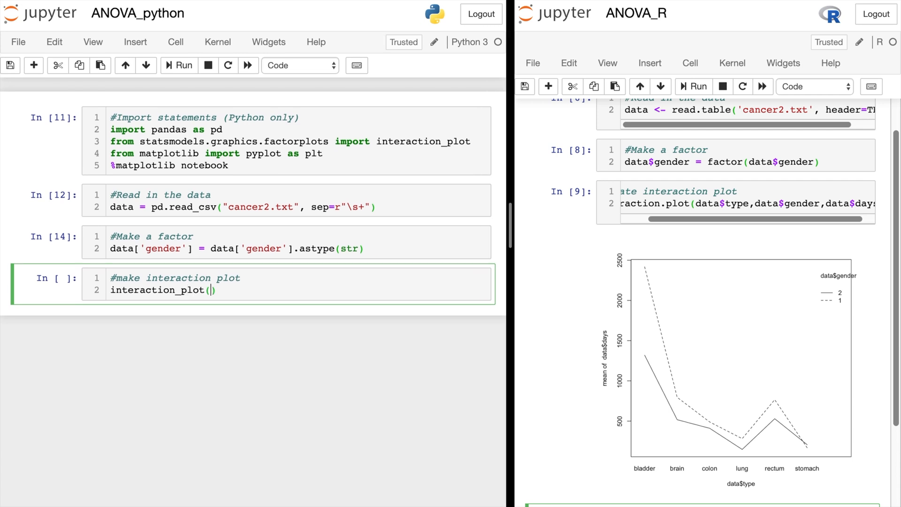
type("data['']")
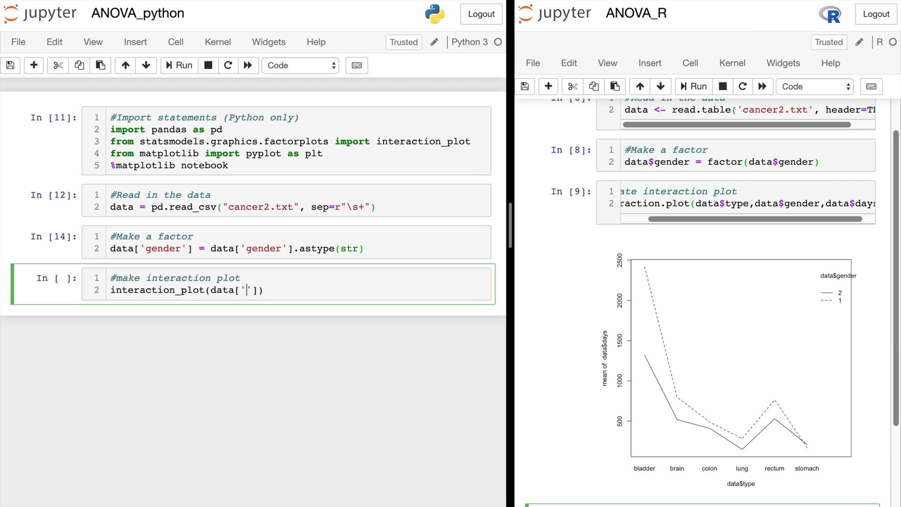
type("type'], d")
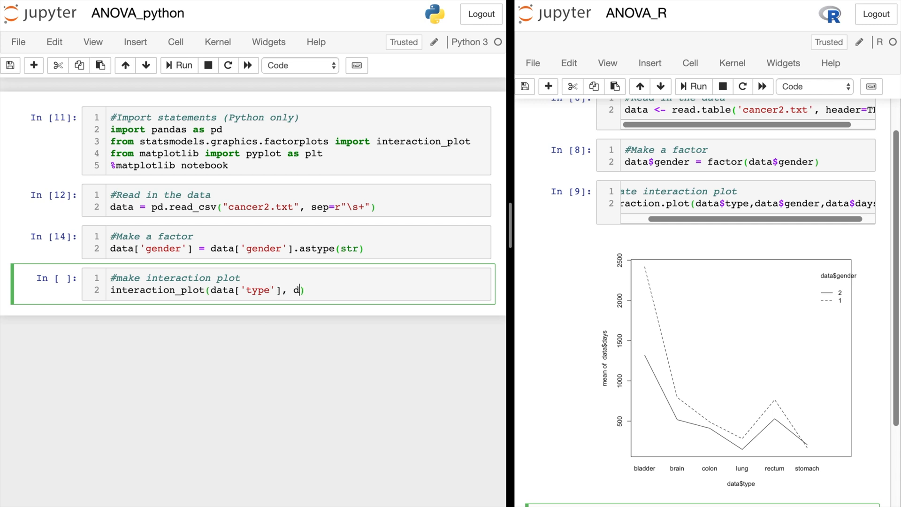
type("ata['gen'")
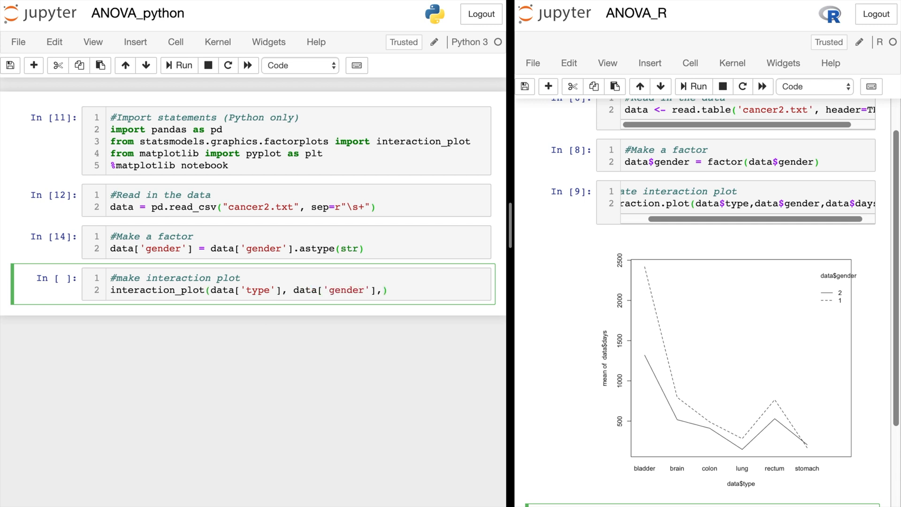
type("data['']")
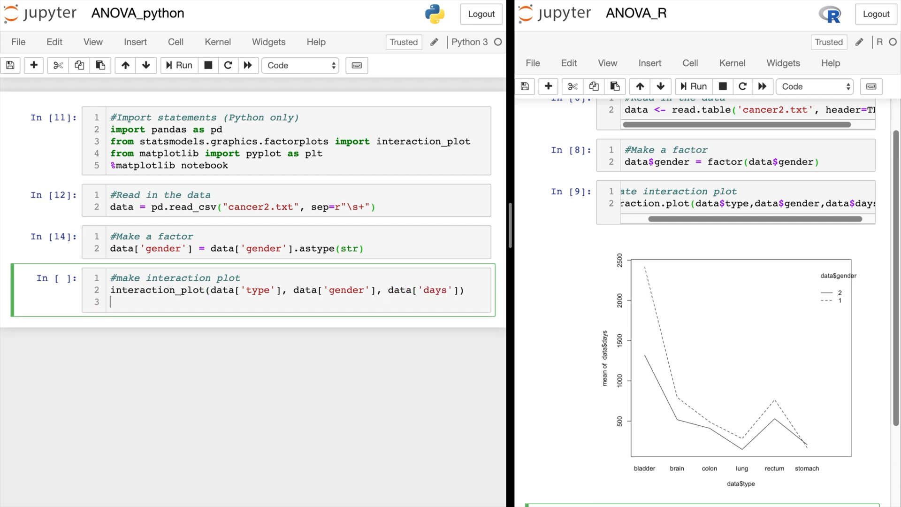
type("plt.show()")
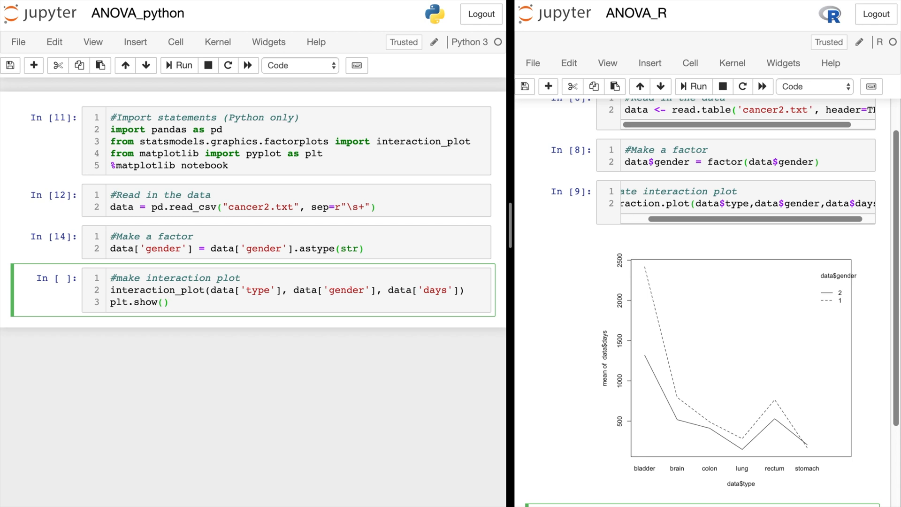
left_click(178, 65)
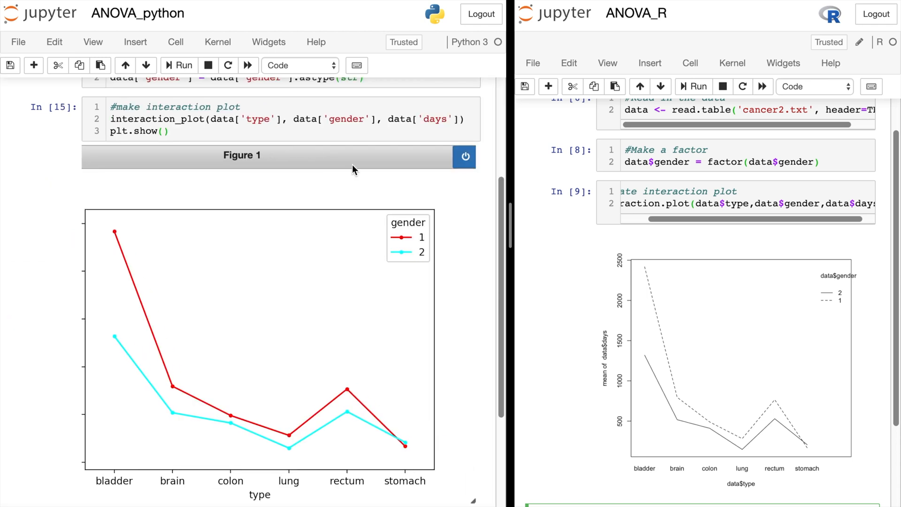
left_click(463, 157)
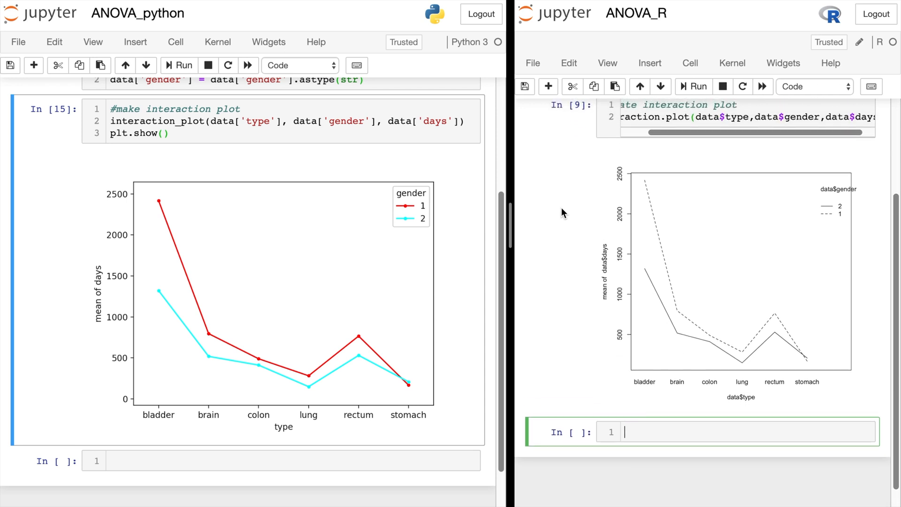
mouse_move(339, 266)
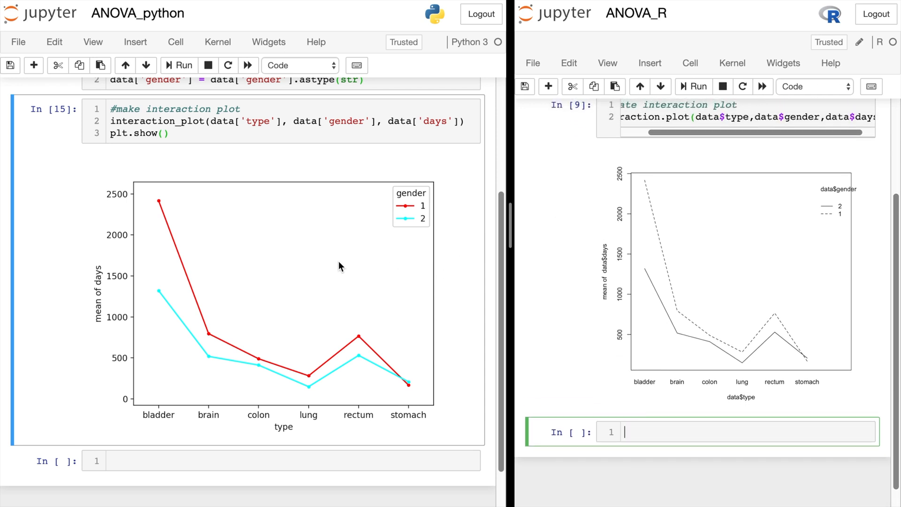
mouse_move(252, 363)
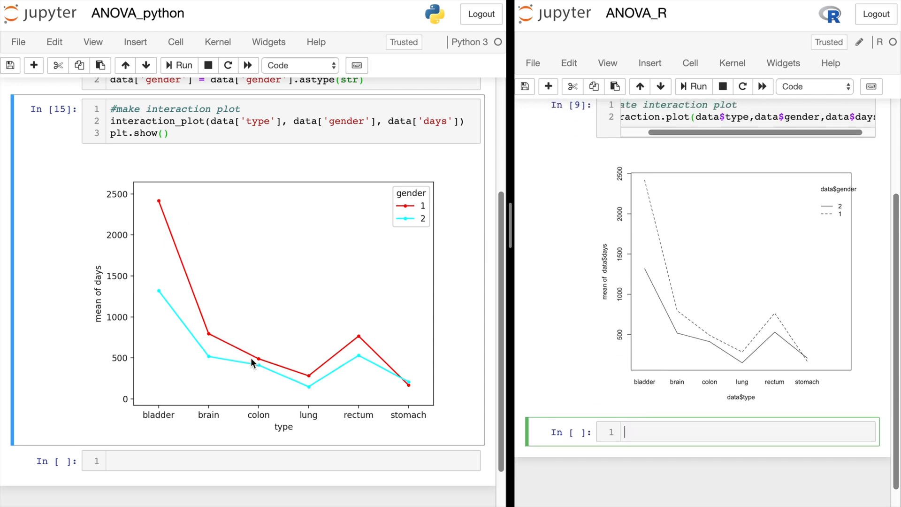
mouse_move(776, 317)
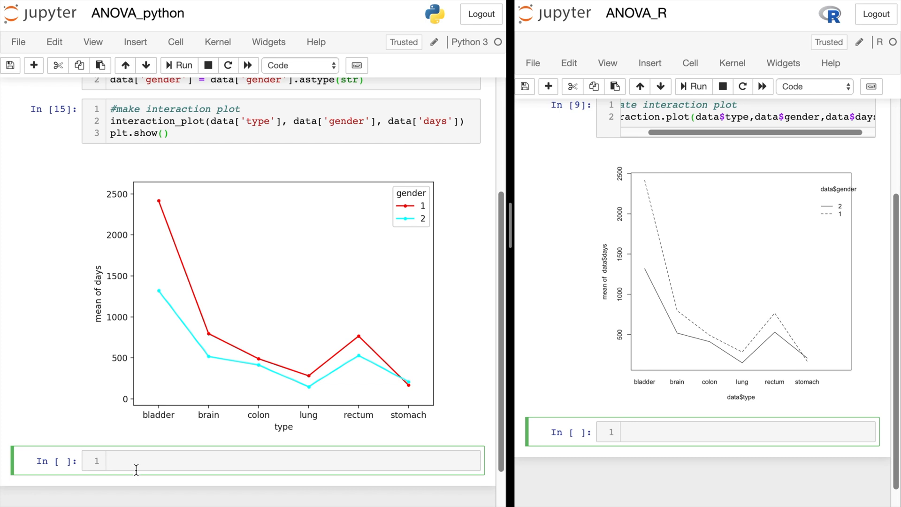
- Run interaction_plot? and read its docstring, highlighting parameter names in the help pager
type("interaction_plot?")
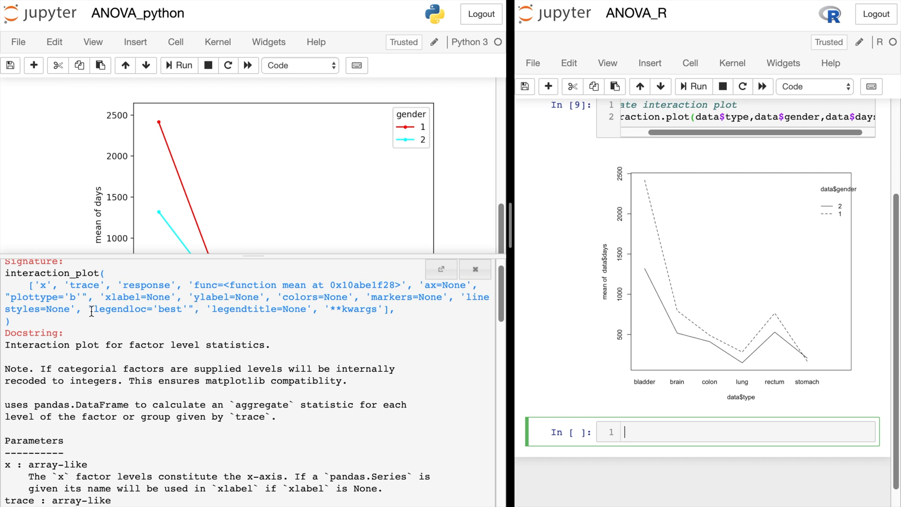
mouse_move(436, 293)
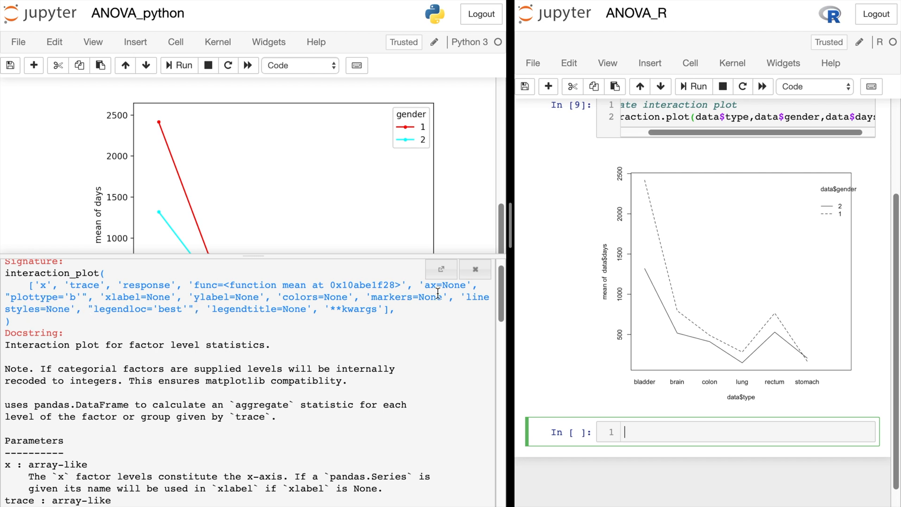
double_click(477, 295)
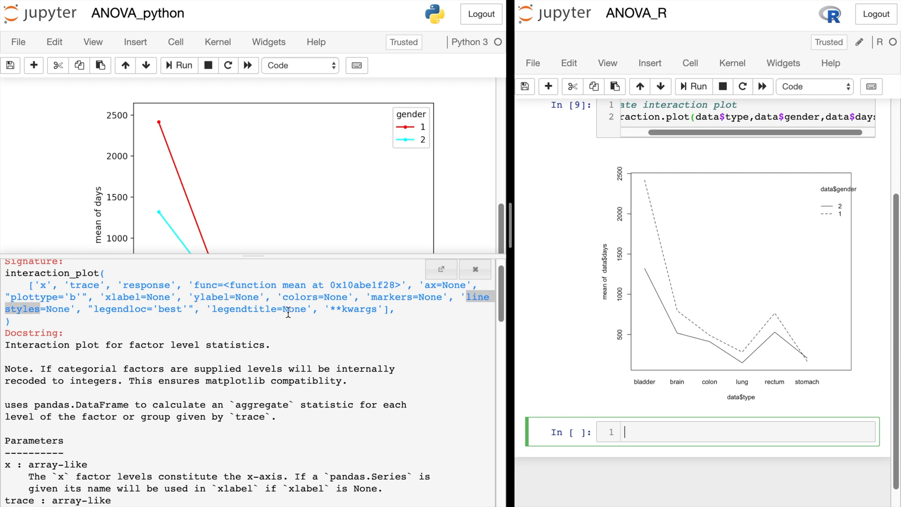
double_click(299, 297)
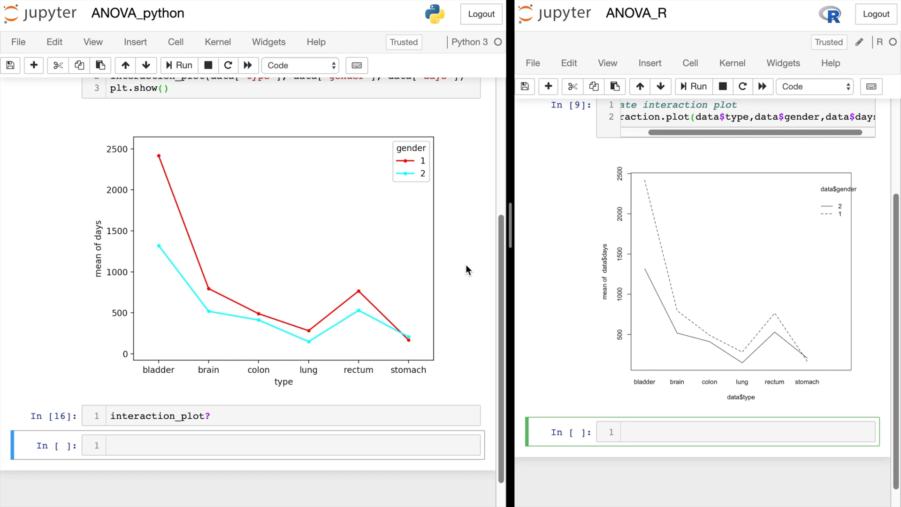
mouse_move(469, 284)
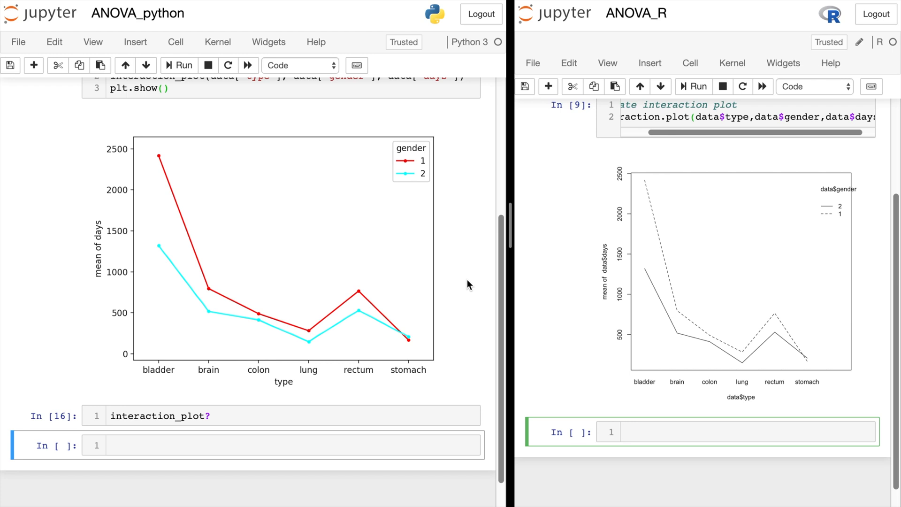